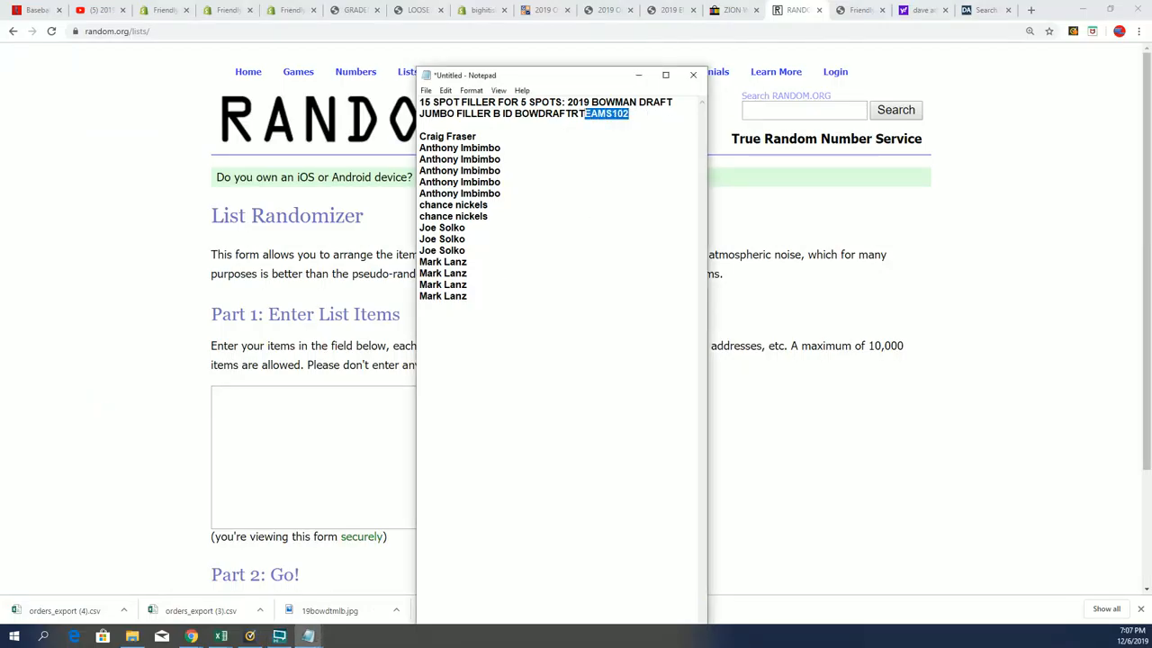
Copy the 15 spot-owner names from Notepad into the RANDOM.ORG list entry box.
drag(626, 113, 515, 113)
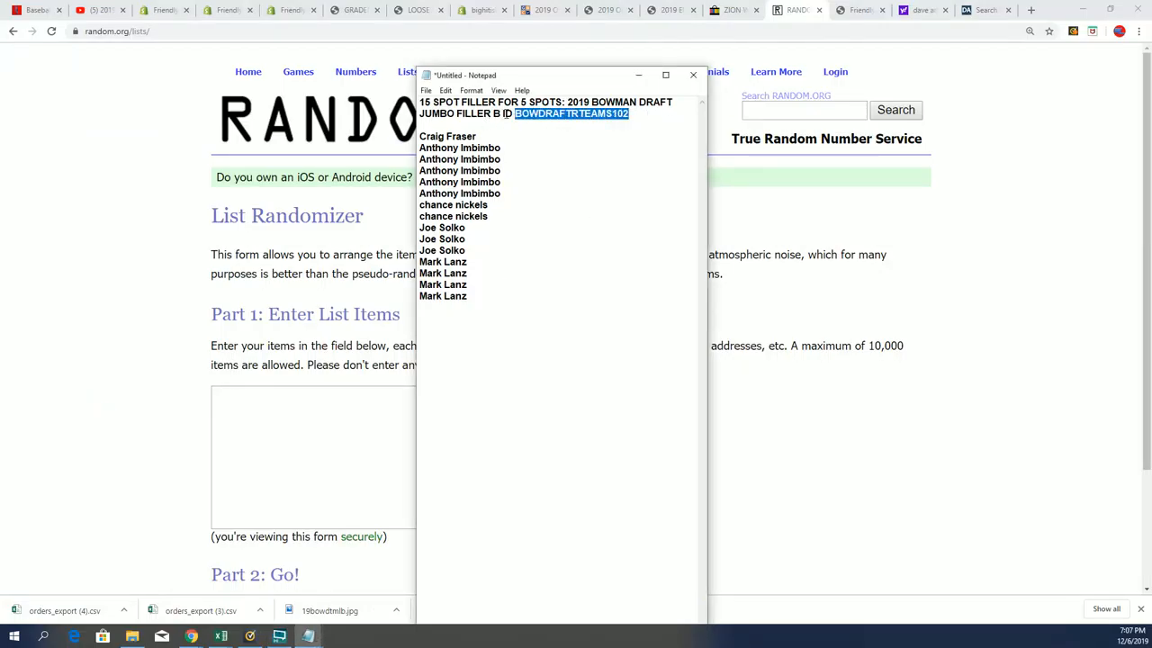
double_click(475, 111)
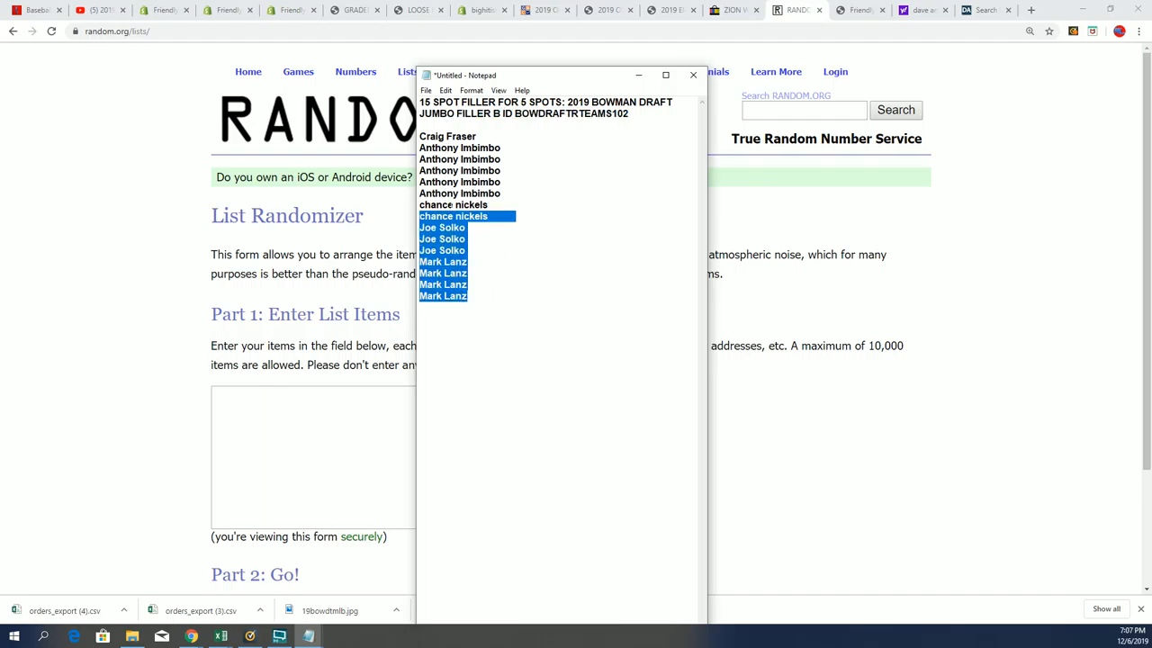
right_click(490, 198)
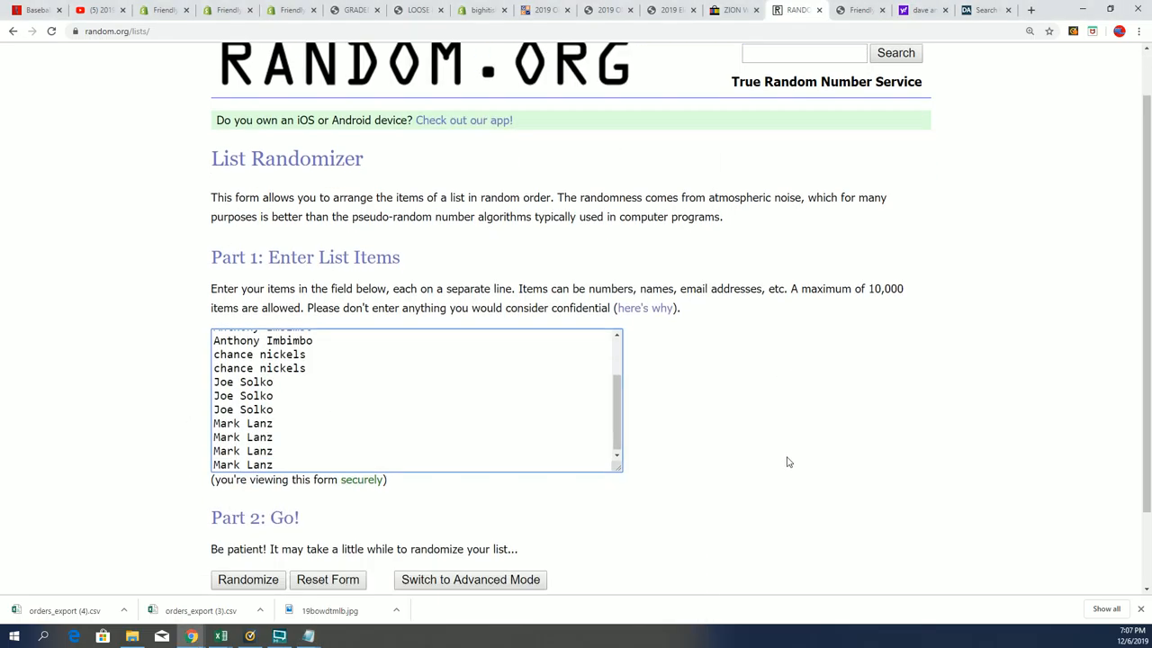
scroll(down, 3)
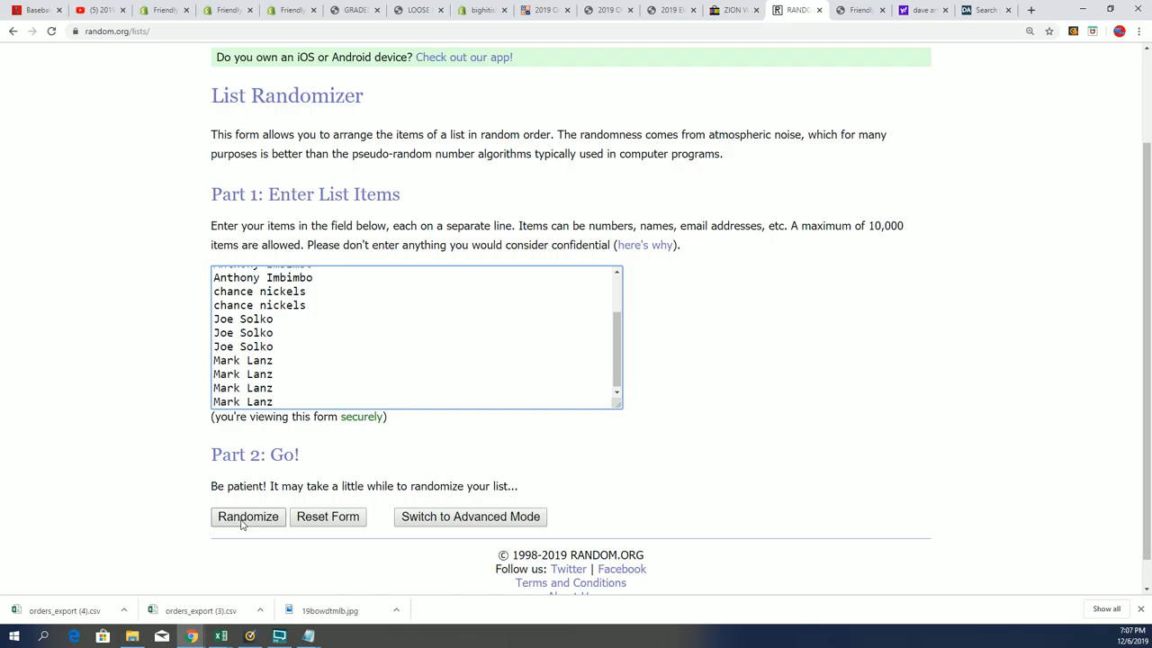
Randomize the 15-name list, then re-shuffle it with Again! until the seventh order shows.
click(249, 515)
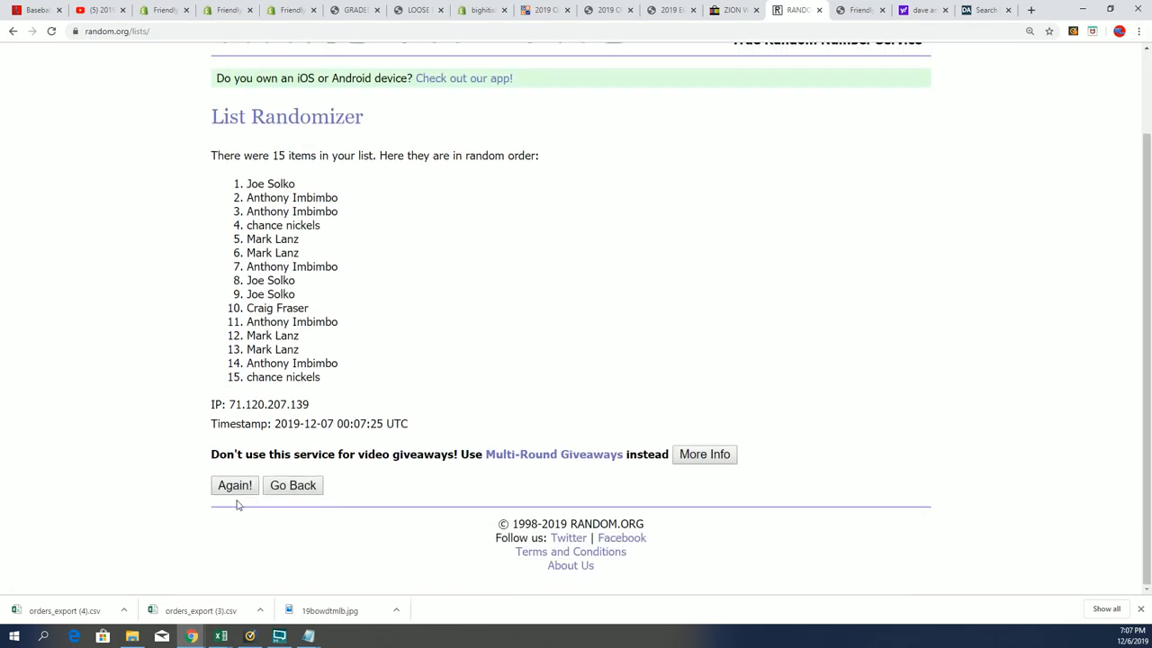
click(234, 486)
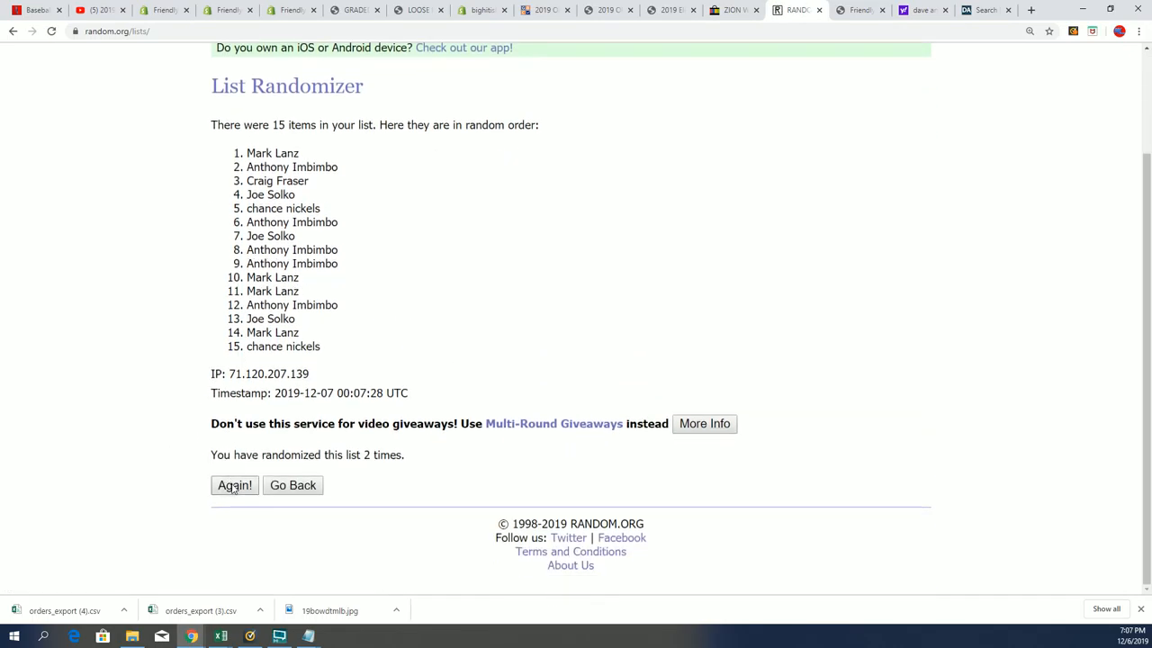
click(234, 486)
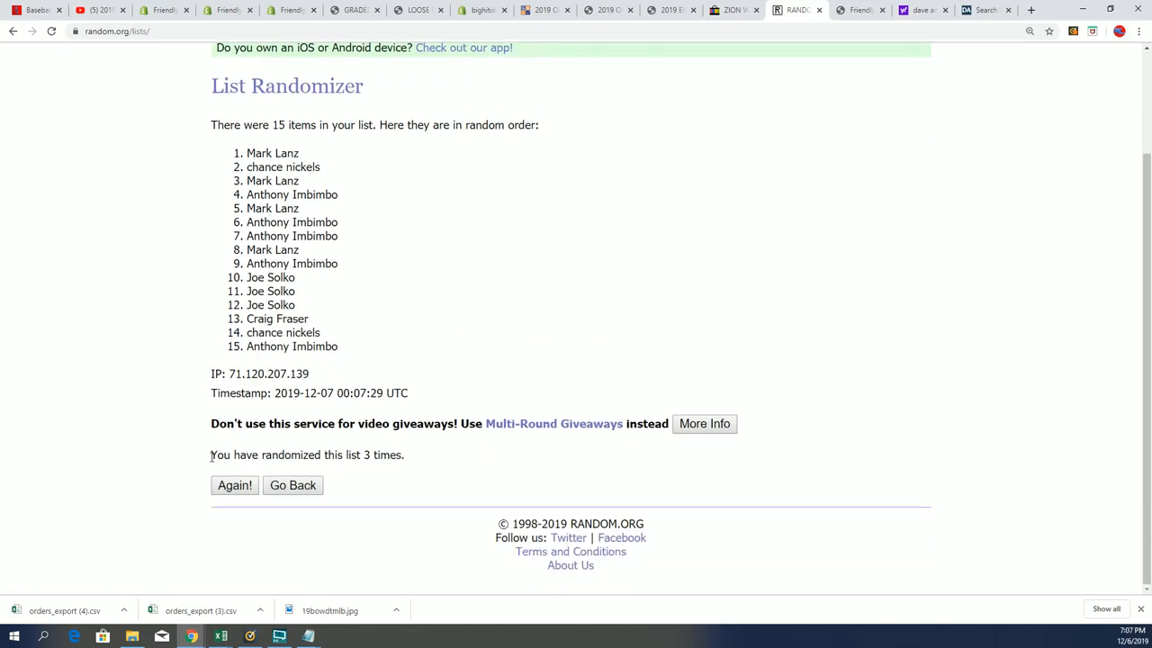
click(234, 486)
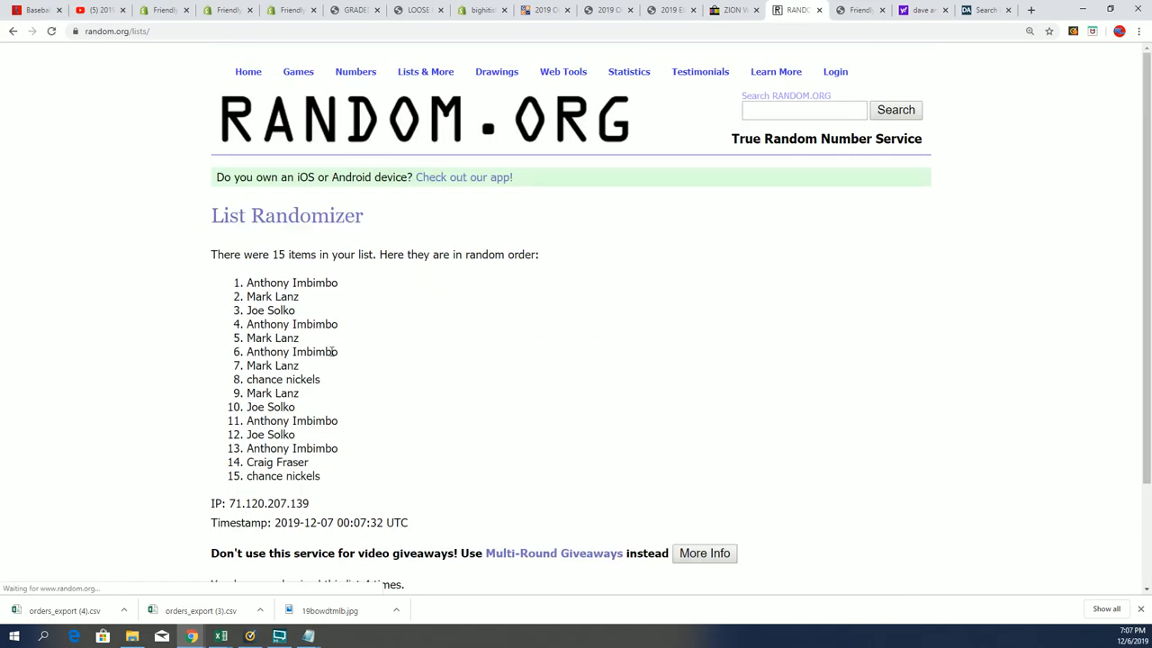
scroll(down, 3)
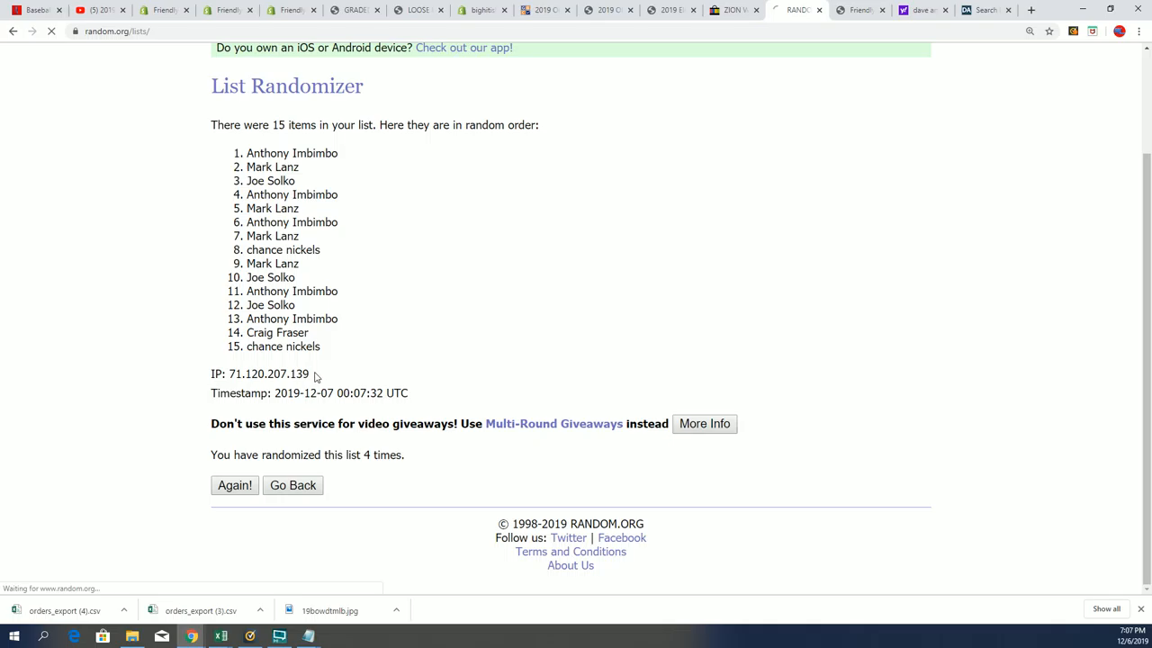
click(234, 486)
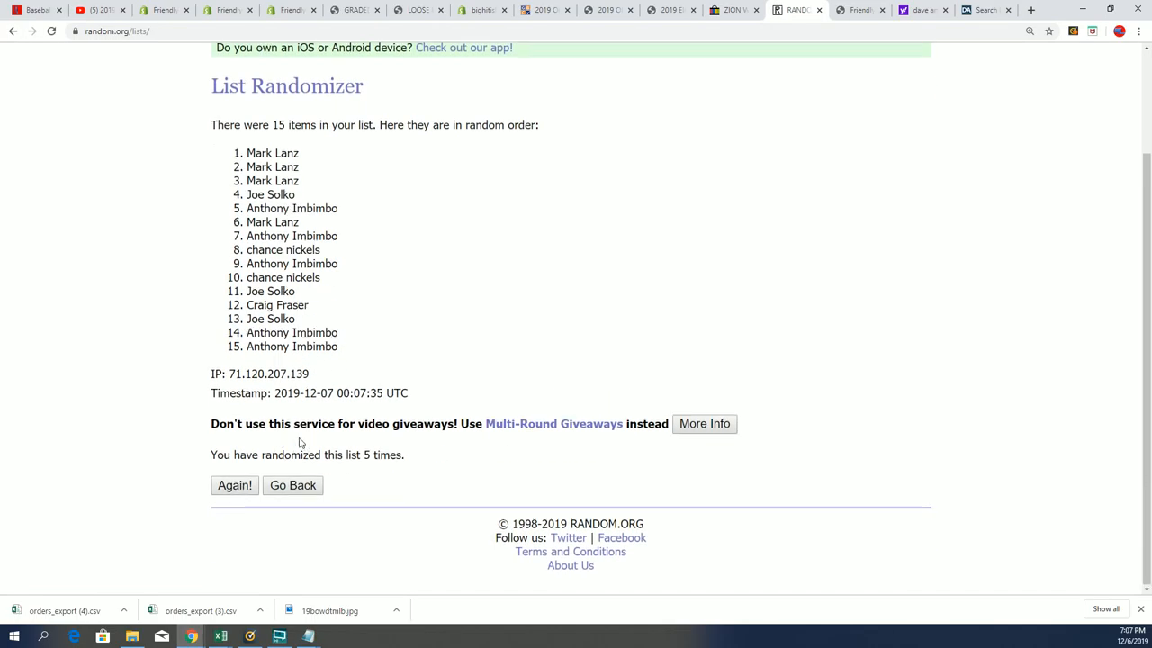
click(234, 486)
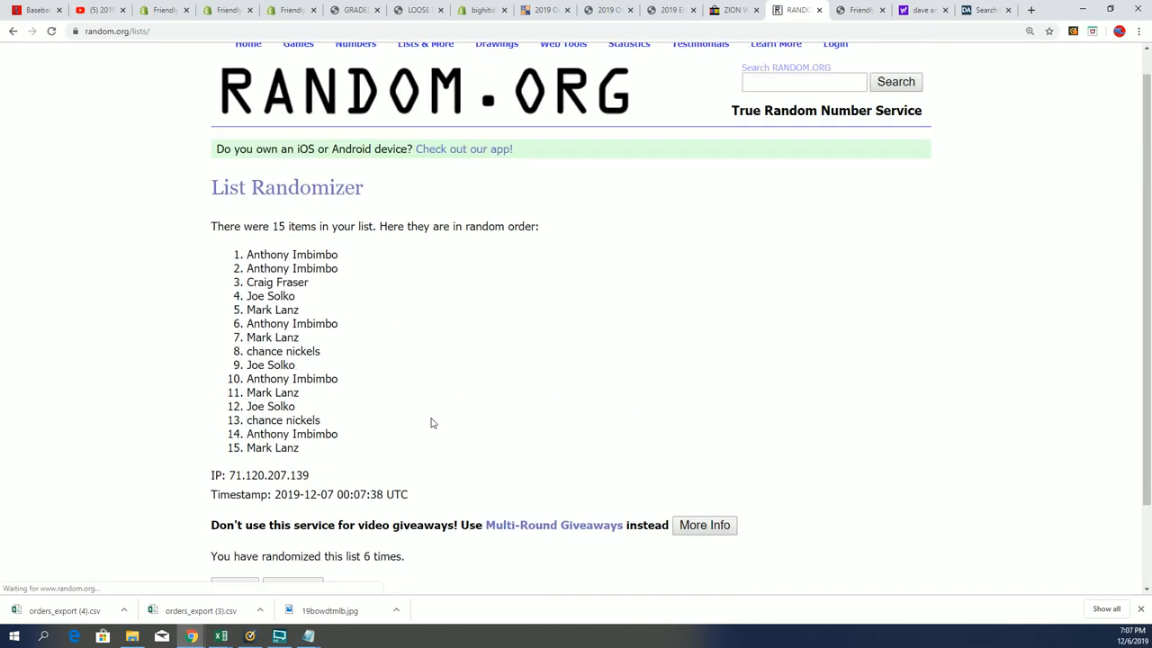
scroll(down, 3)
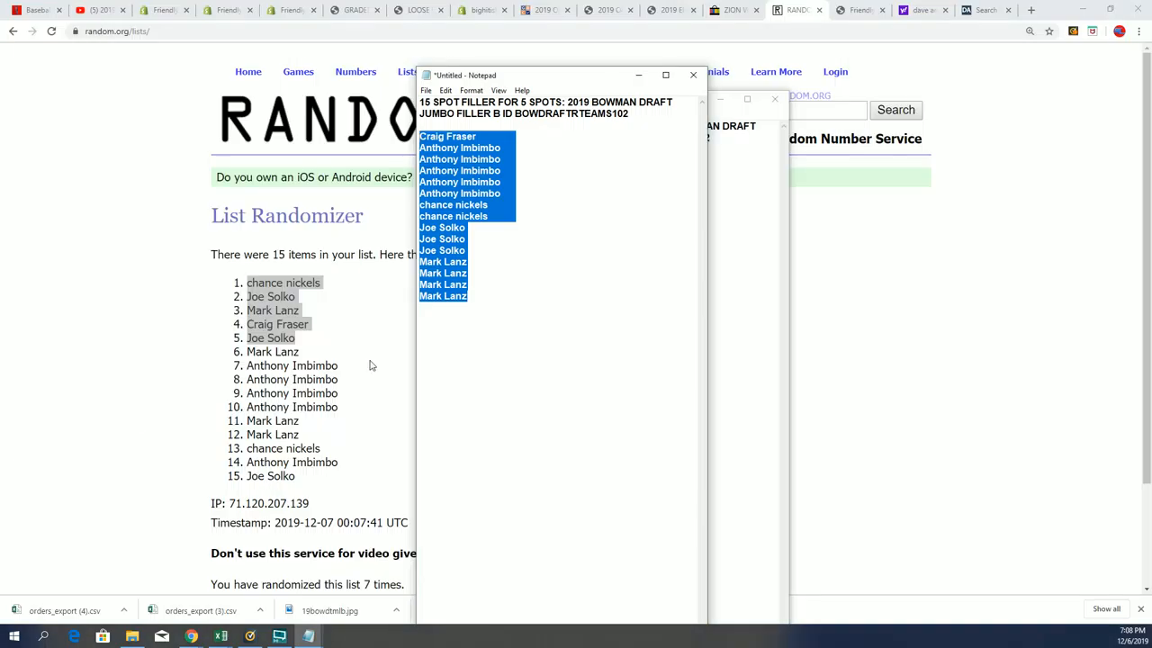
click(489, 313)
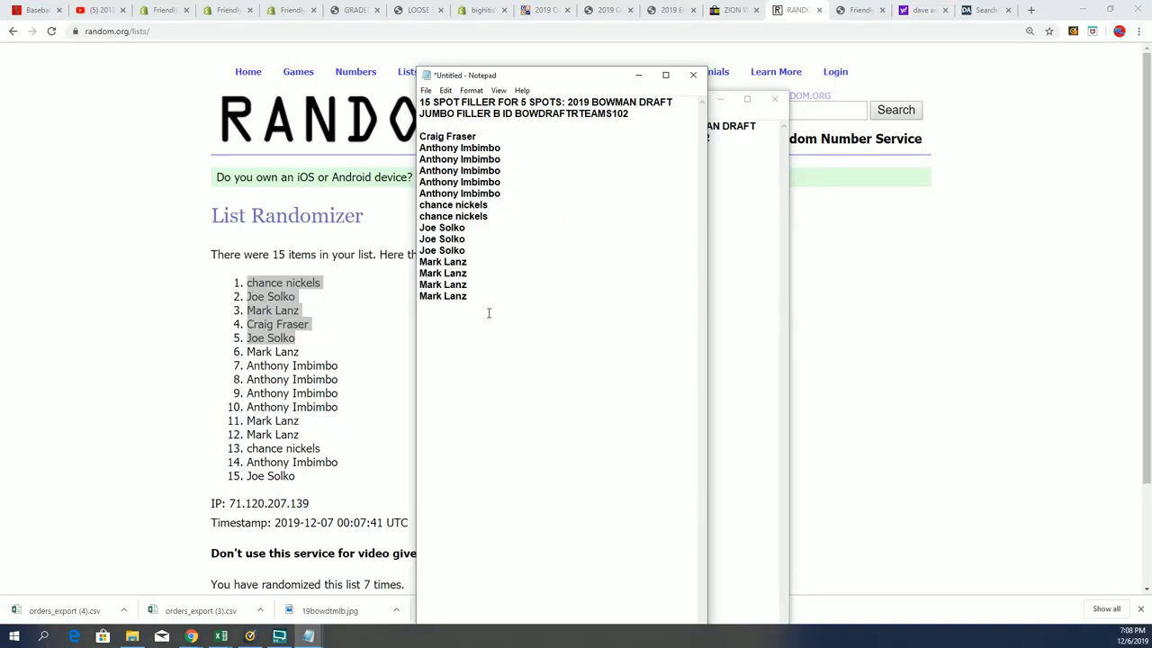
text(chance nickels)
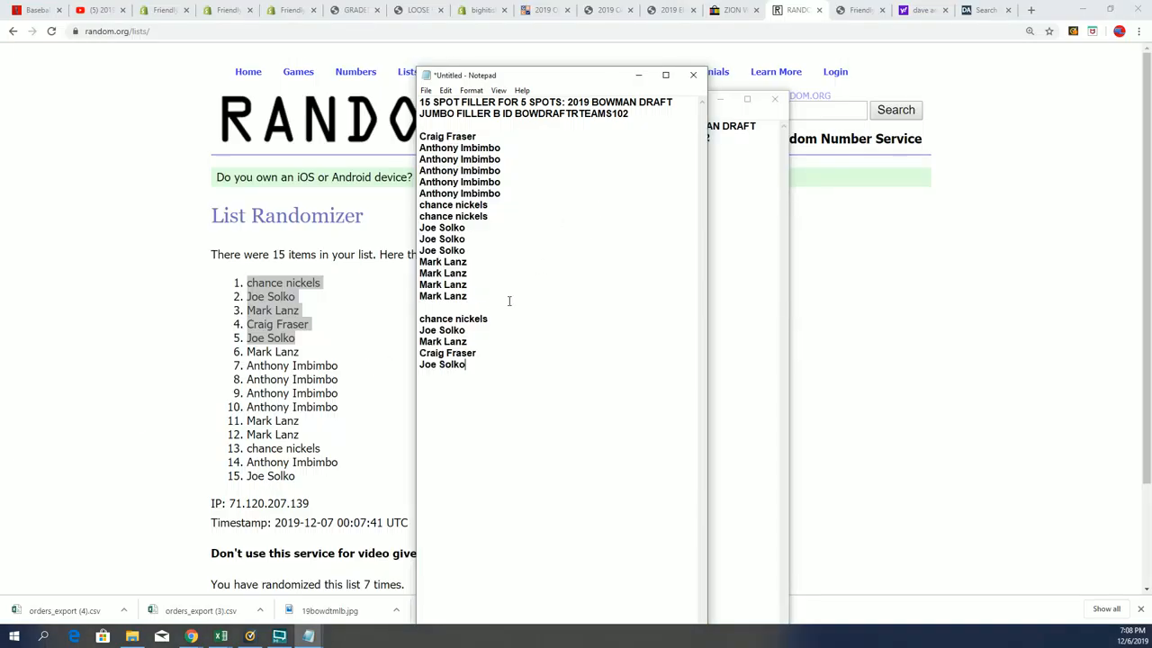